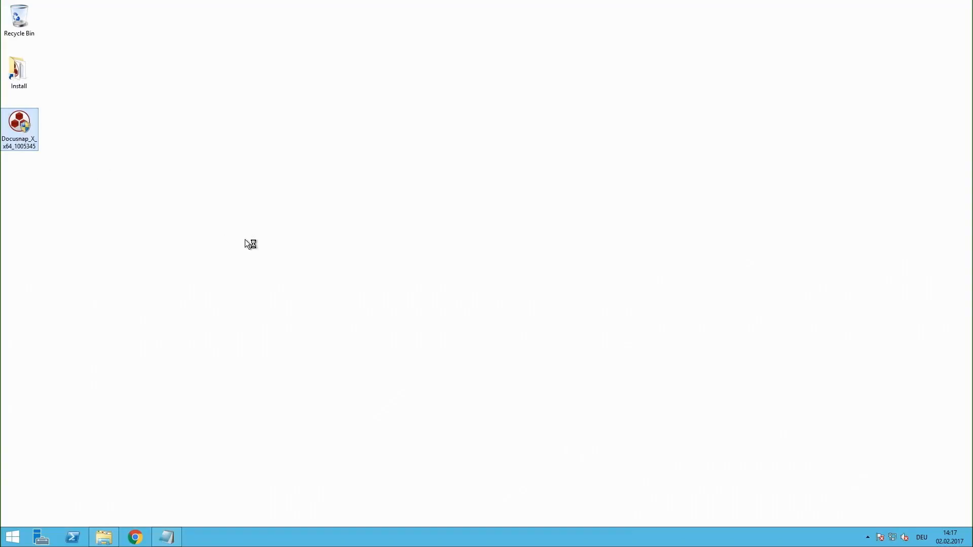
Launch the Docusnap X installer with admin permission and accept the license agreement.
double_click(19, 124)
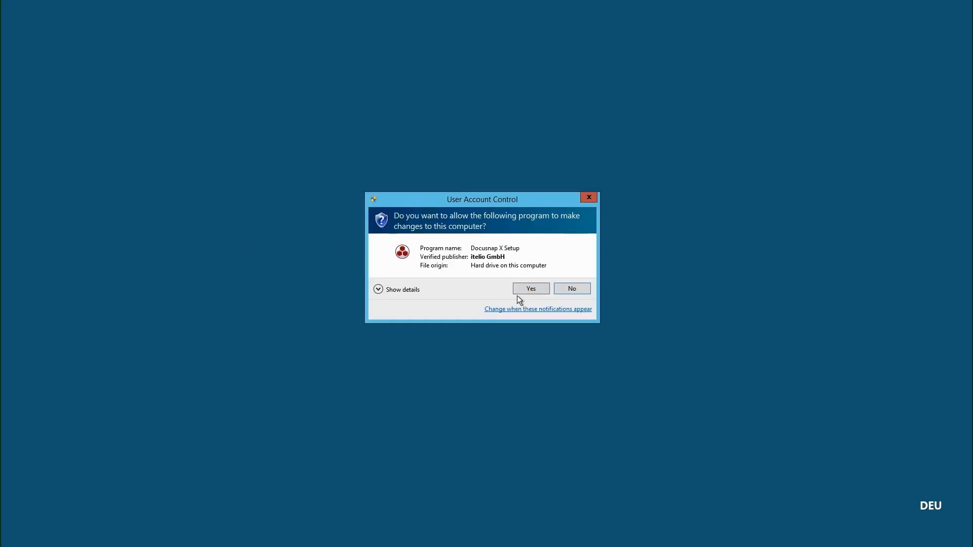
left_click(530, 289)
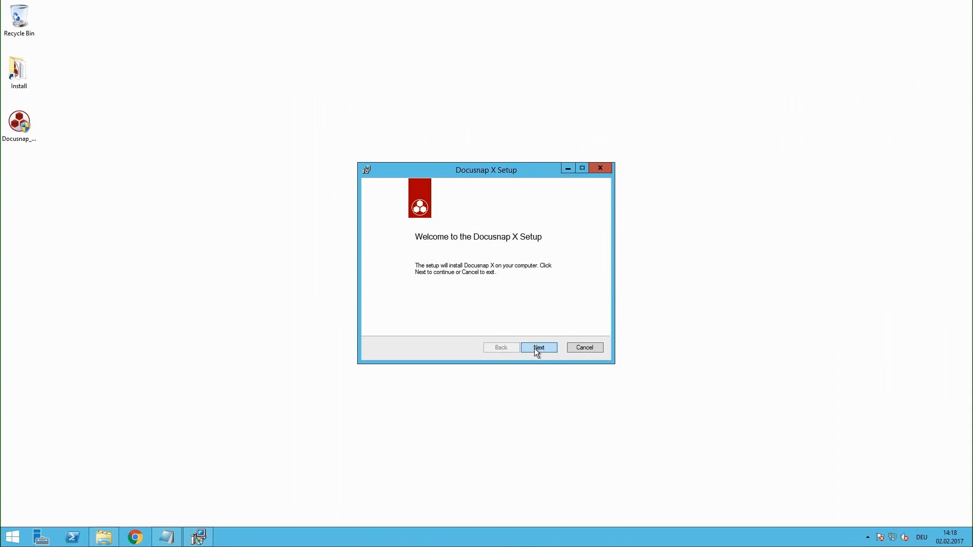
left_click(538, 346)
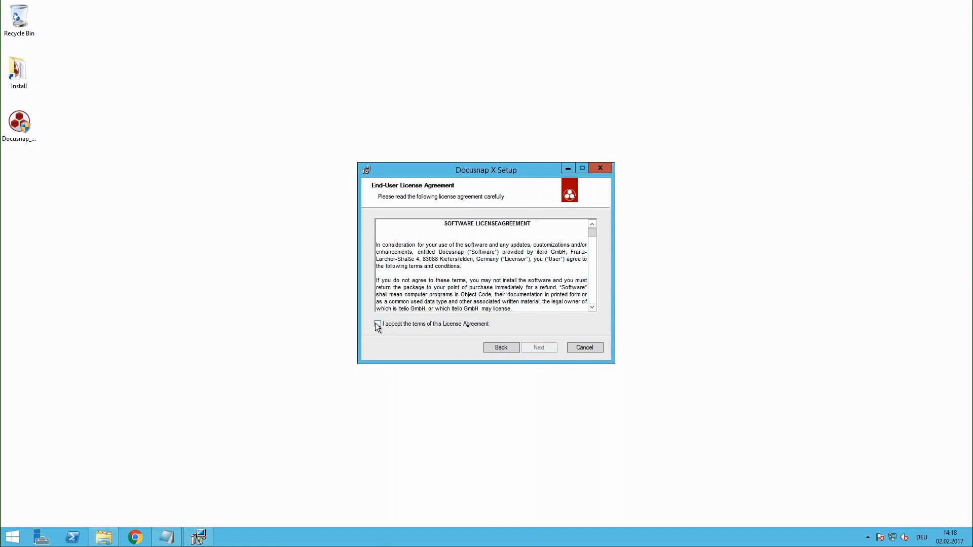
left_click(377, 324)
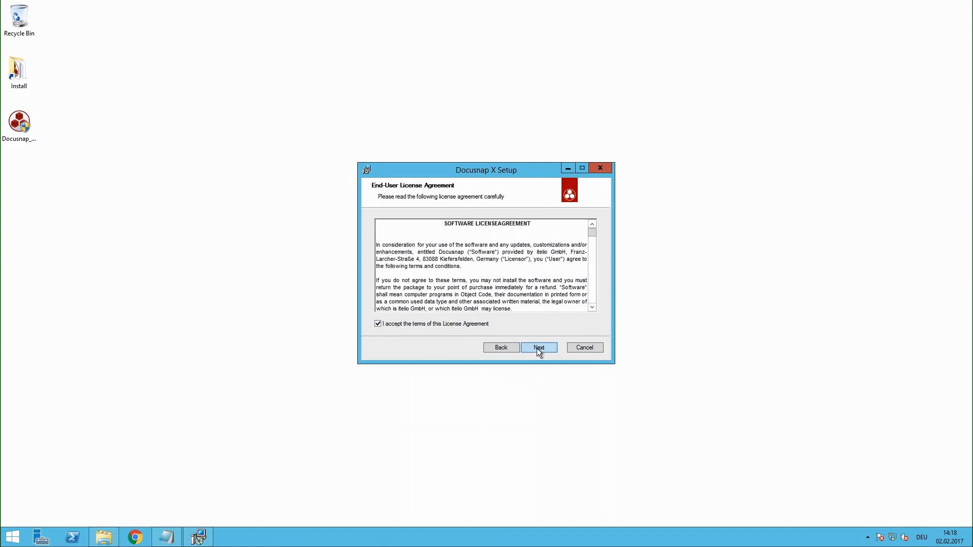
left_click(538, 347)
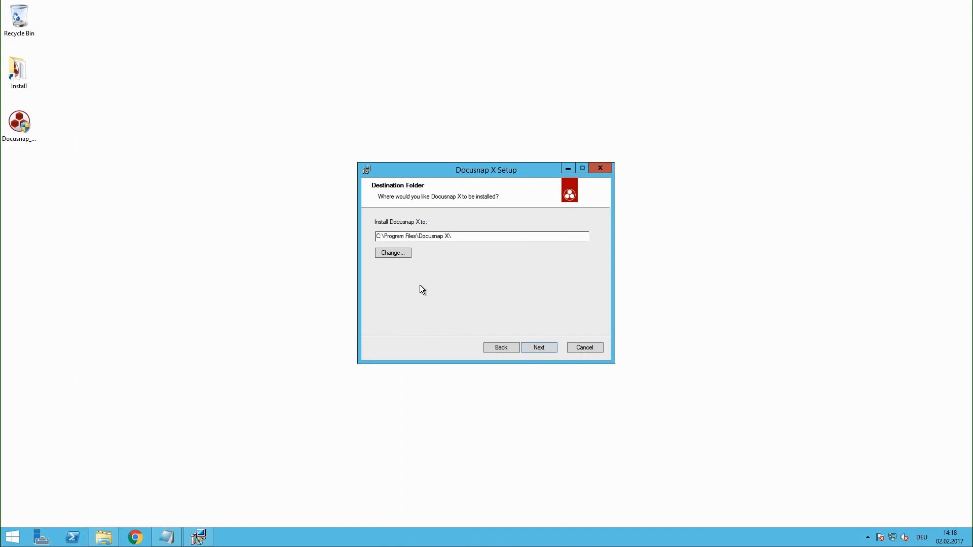
mouse_move(533, 322)
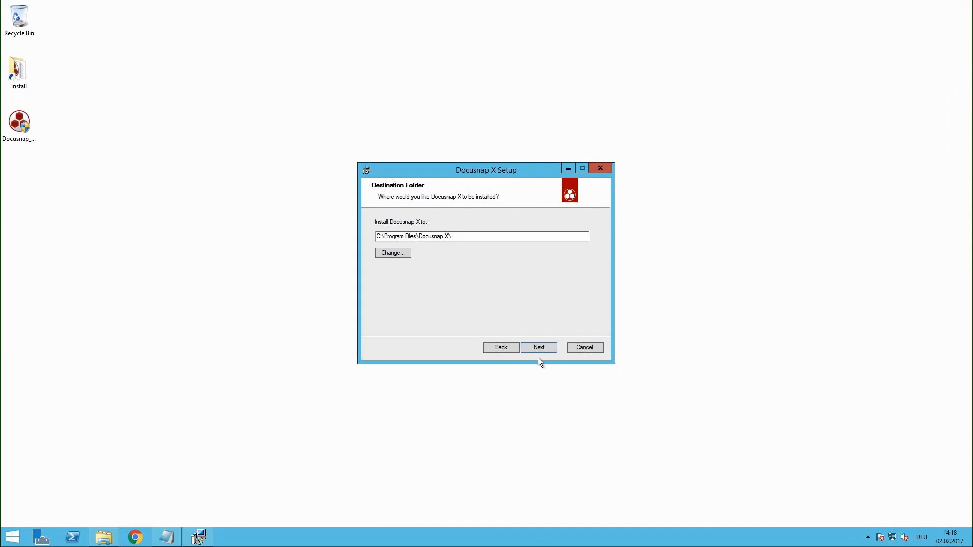
Keep the default folder C:\Program Files\Docusnap X\ and reach the database selection page.
left_click(539, 347)
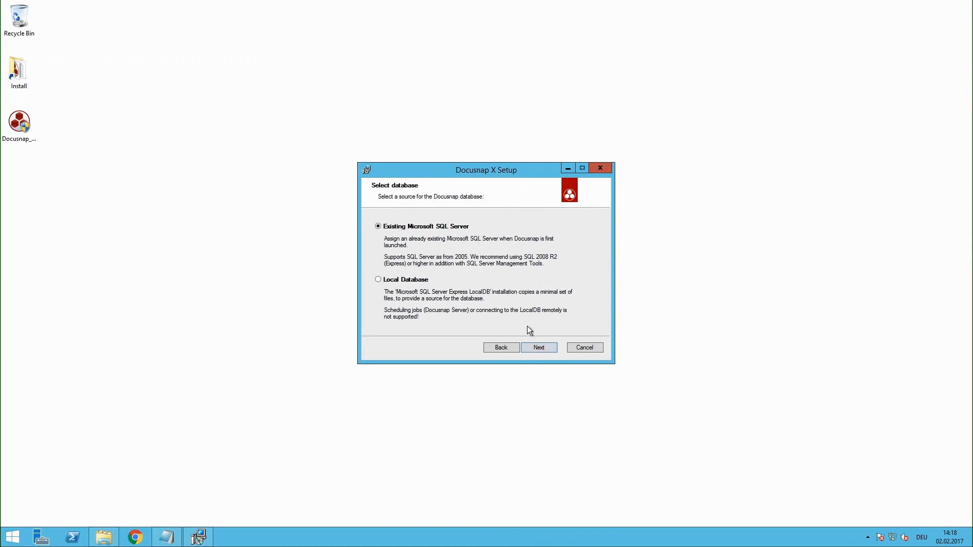
mouse_move(532, 336)
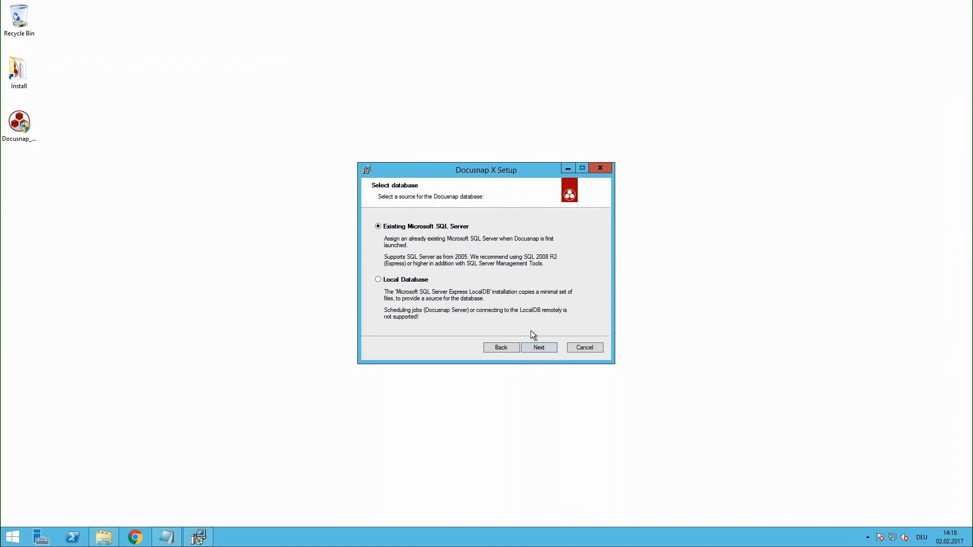
mouse_move(526, 321)
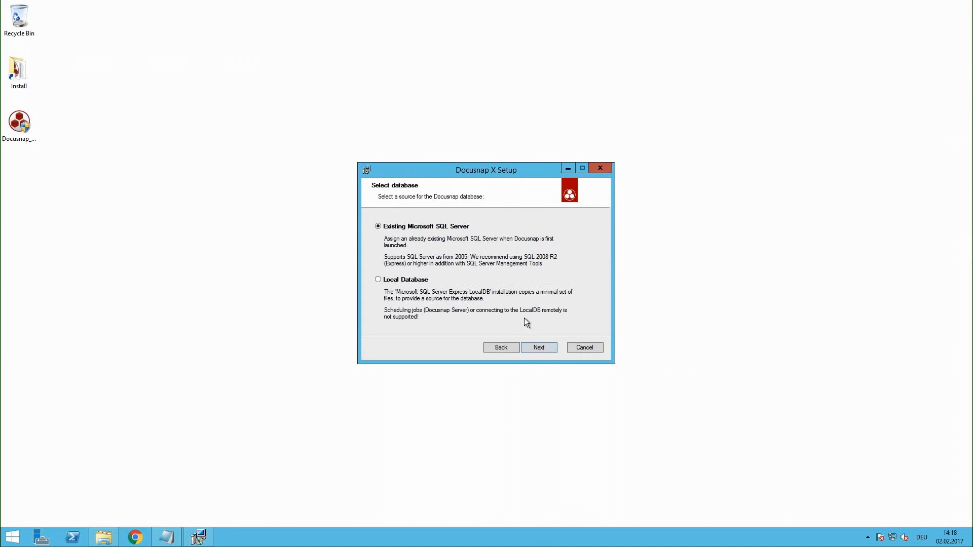